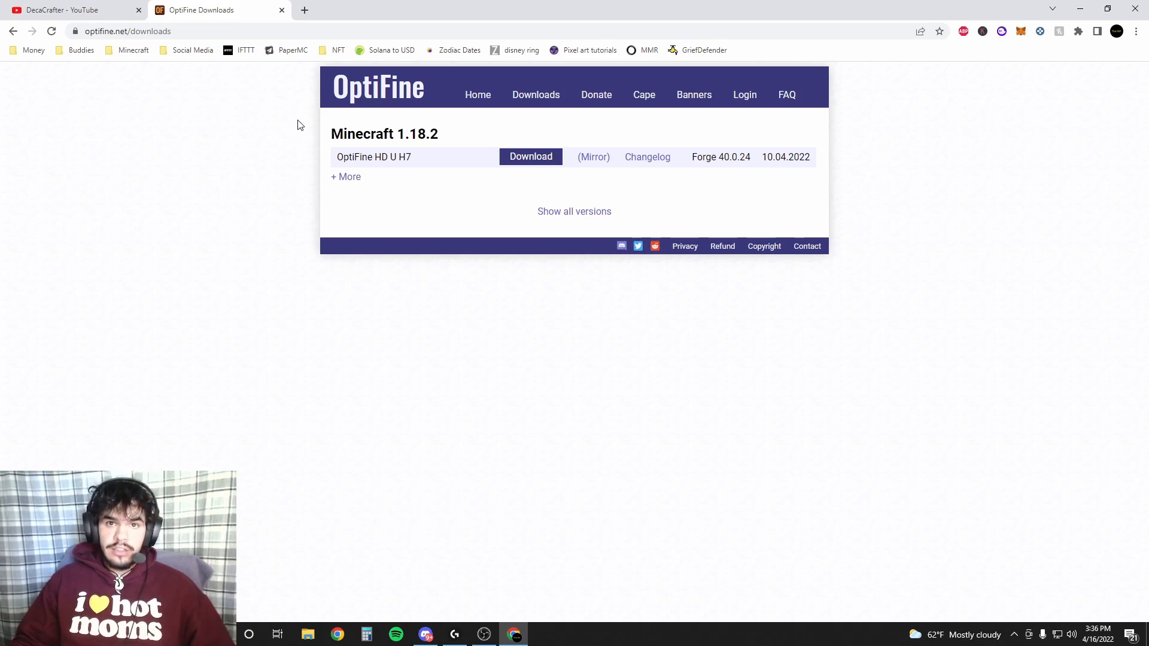
pyautogui.moveTo(316, 119)
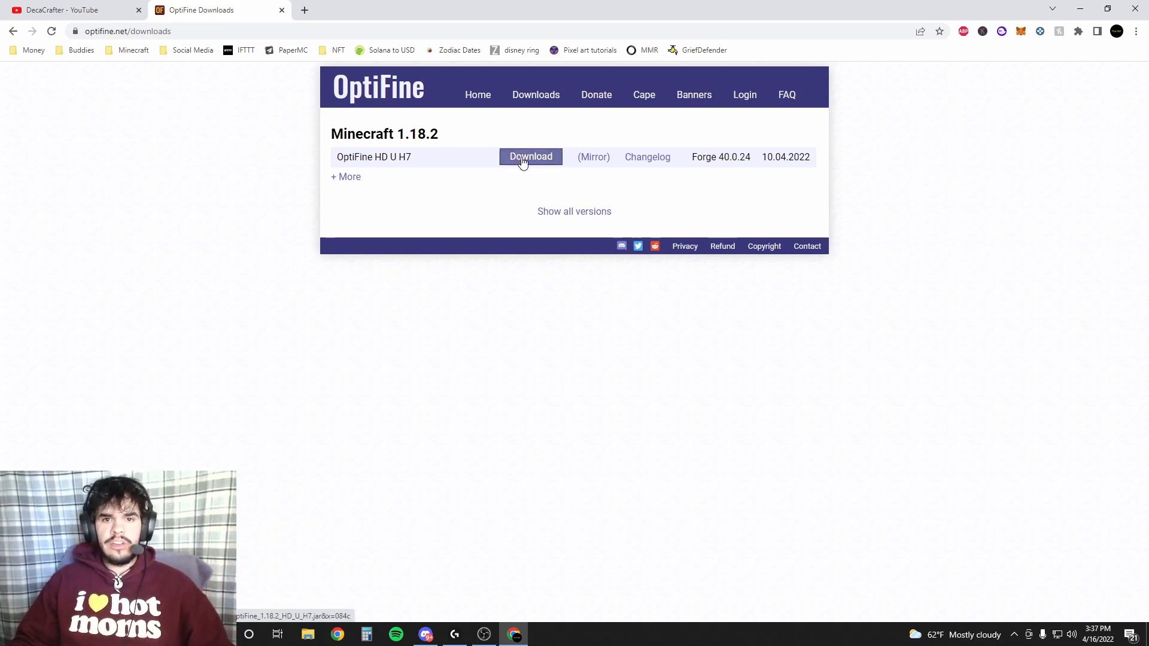
# Start the OptiFine HD U H7 download for Minecraft 1.18.2 and reach the ad countdown page
pyautogui.click(531, 157)
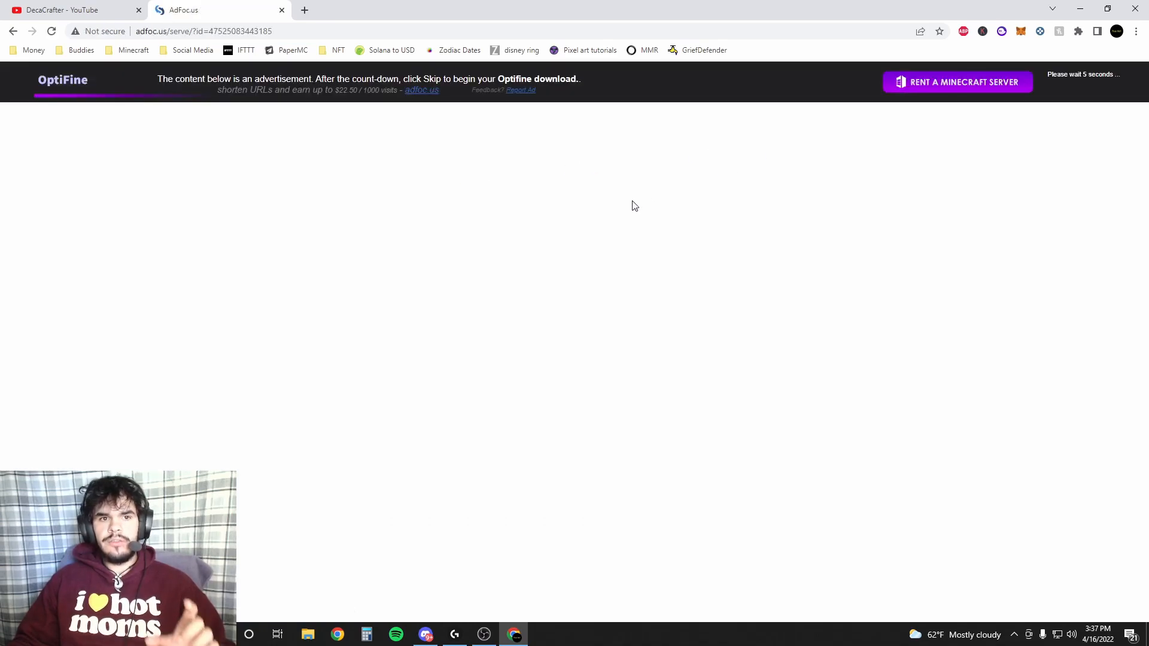
pyautogui.moveTo(543, 253)
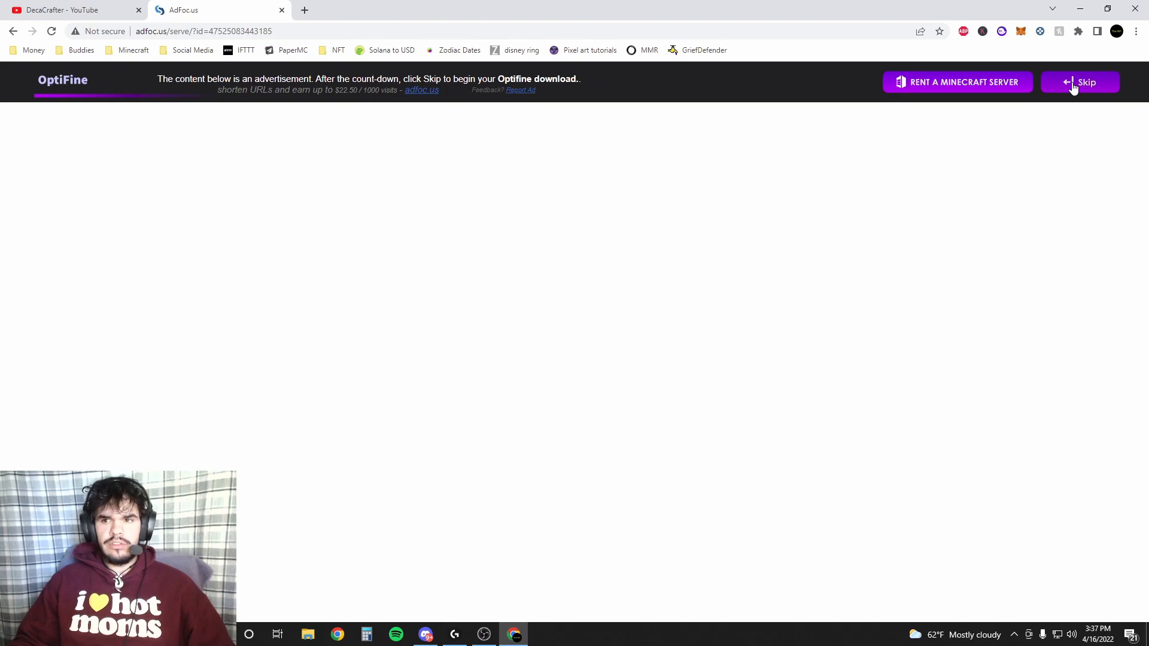
# Skip the adfoc.us ad, download the OptiFine 1.18.2 HD U H7 jar, and close the ad tab
pyautogui.click(1081, 82)
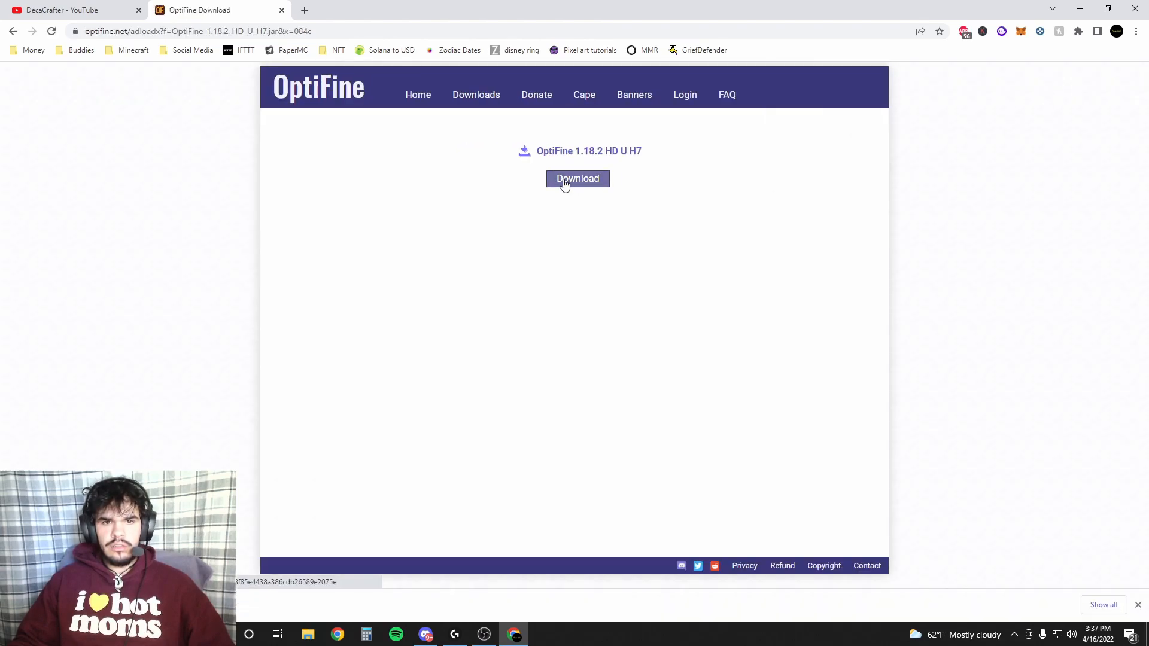
pyautogui.click(577, 179)
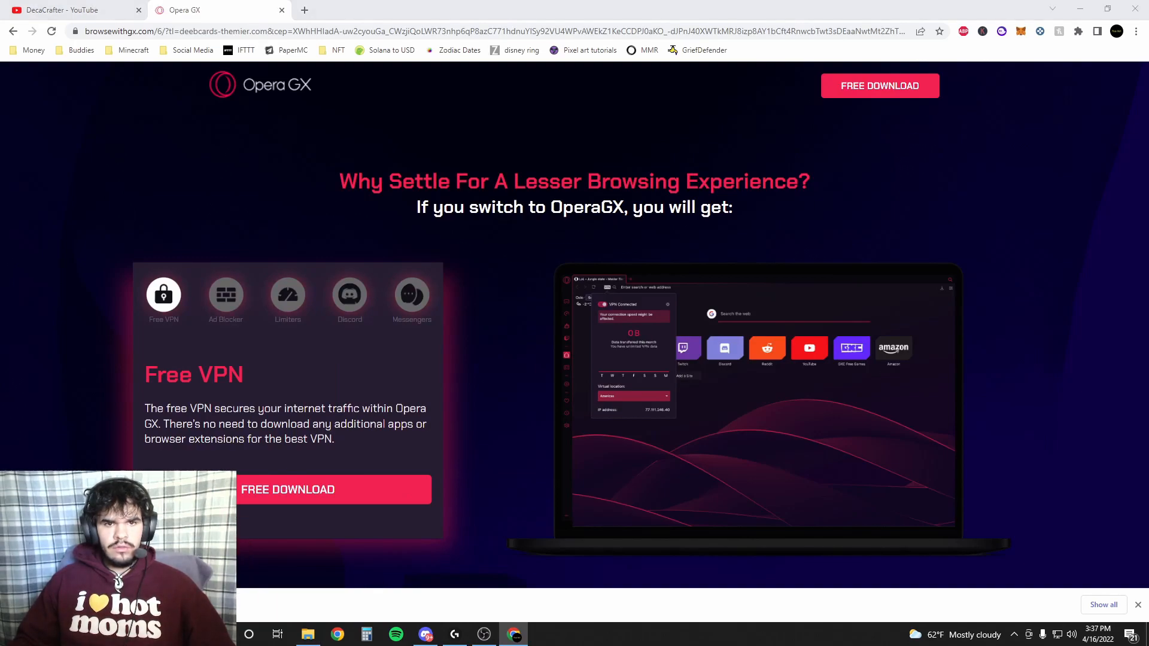
pyautogui.click(307, 635)
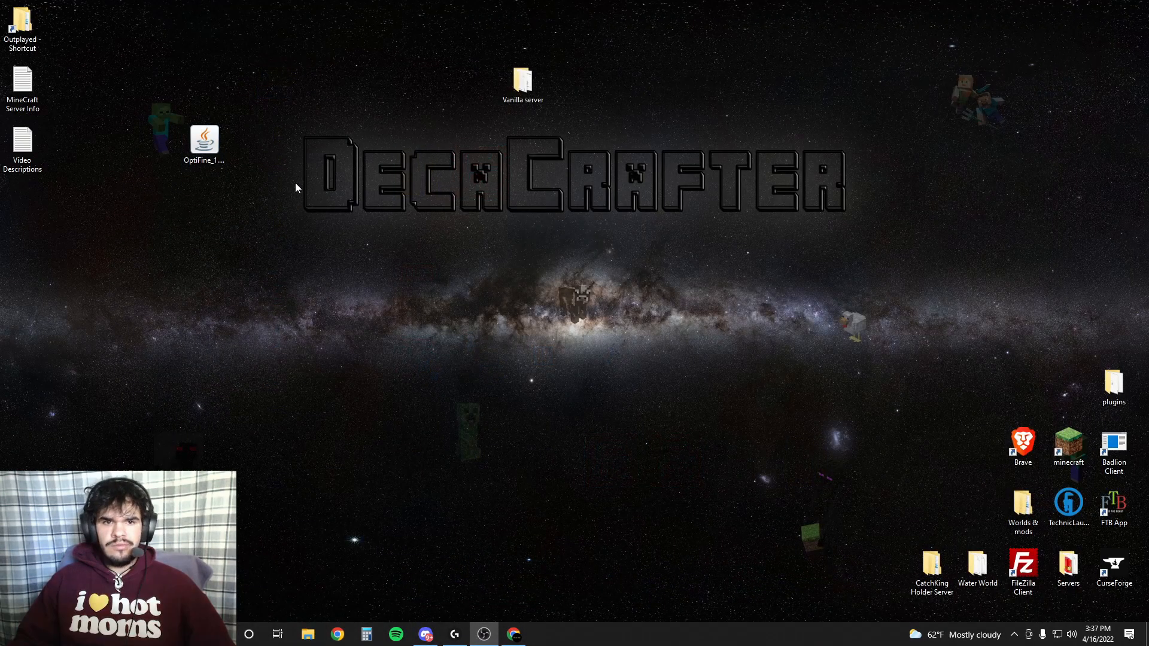
# Run the OptiFine 1.18.2 installer jar from the desktop and install it into the Minecraft folder
pyautogui.moveTo(203, 139); pyautogui.dragTo(432, 270)
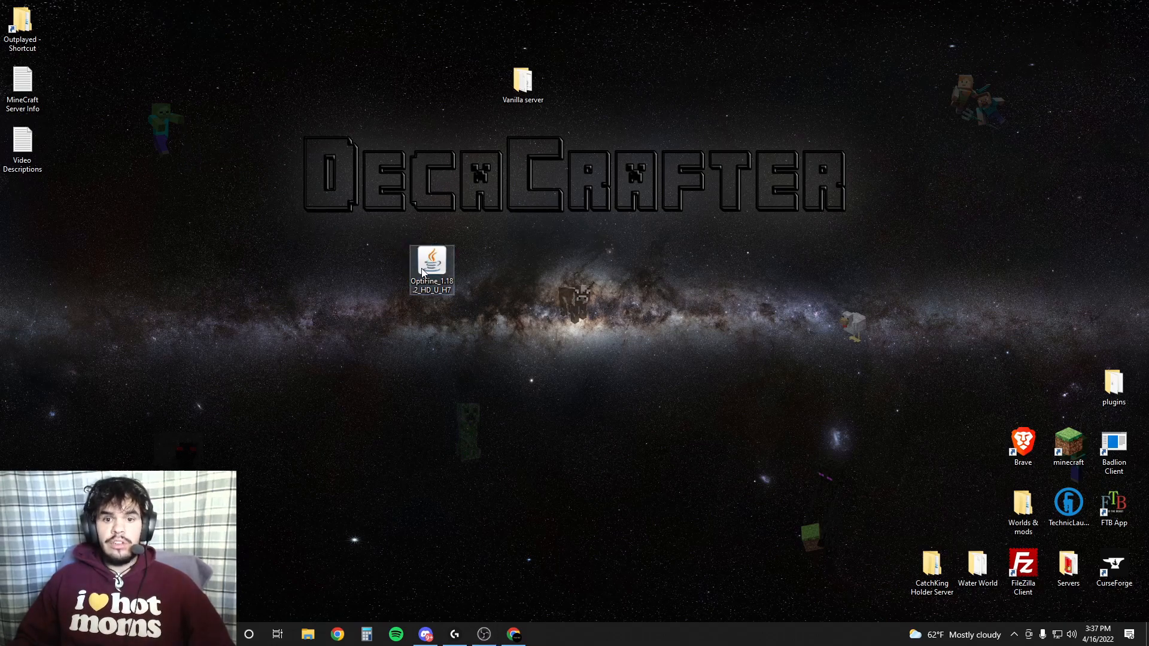
pyautogui.doubleClick(432, 268)
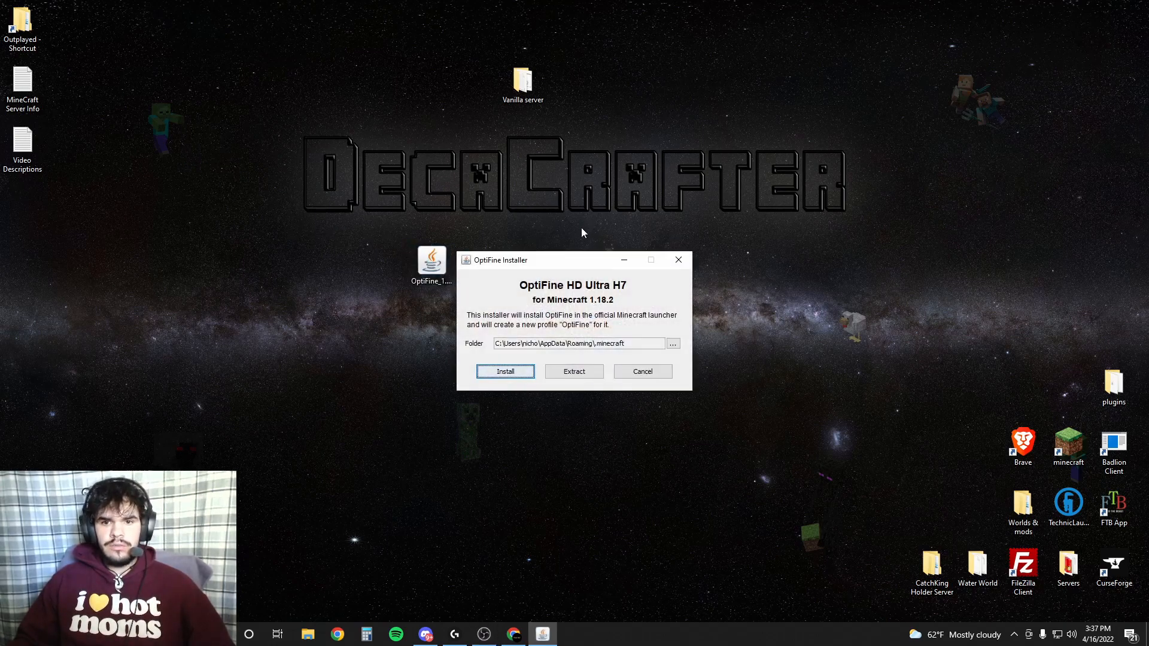
pyautogui.moveTo(623, 345)
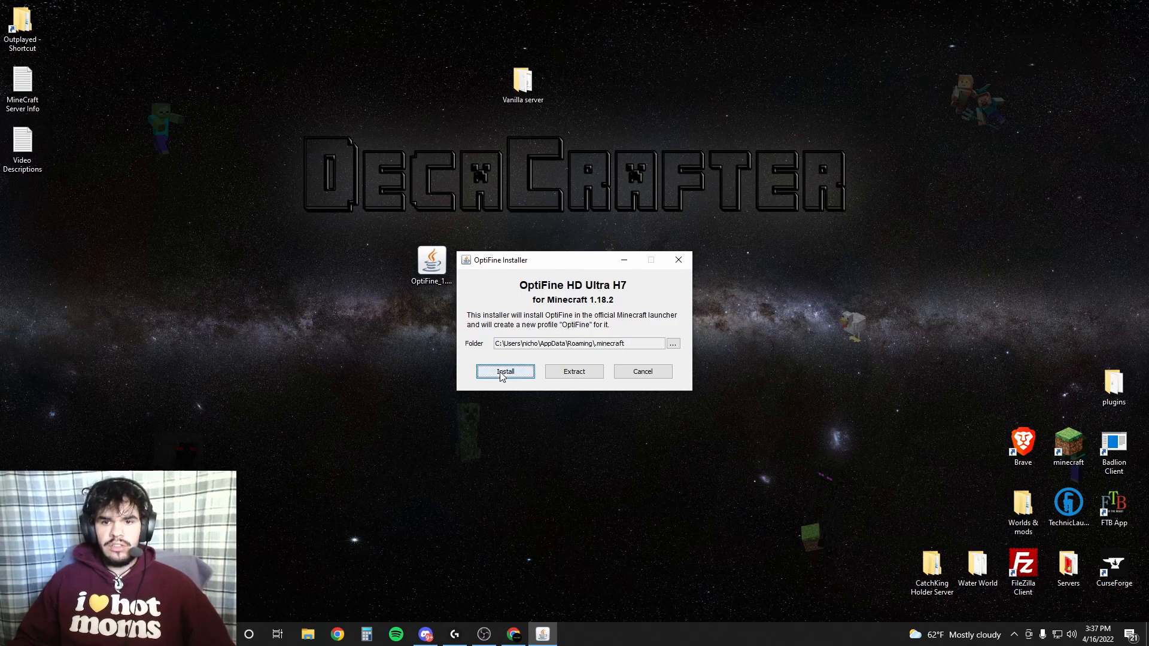
pyautogui.click(505, 371)
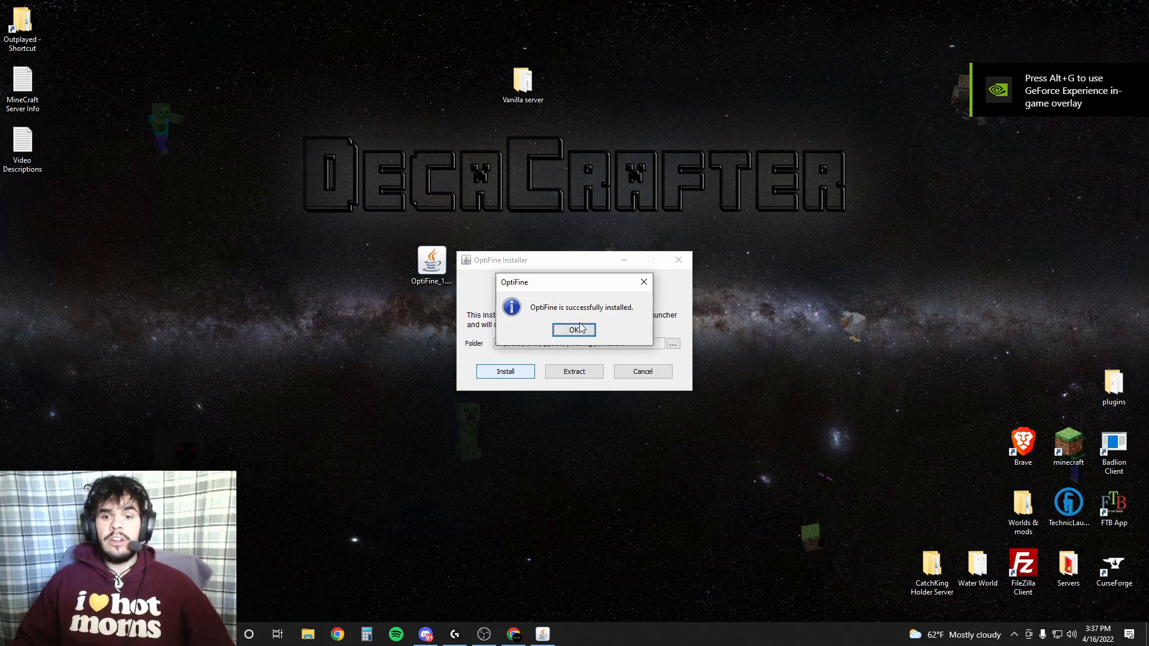
# Dismiss the install success message and select the OptiFine installation in the launcher
pyautogui.click(575, 329)
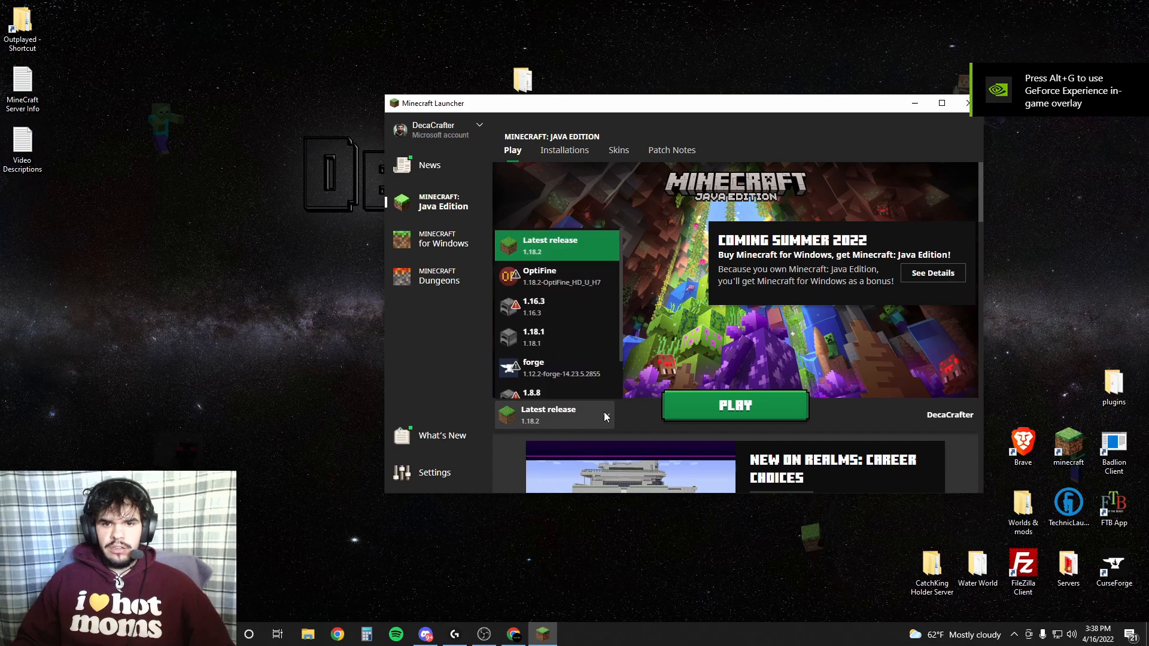
pyautogui.click(556, 277)
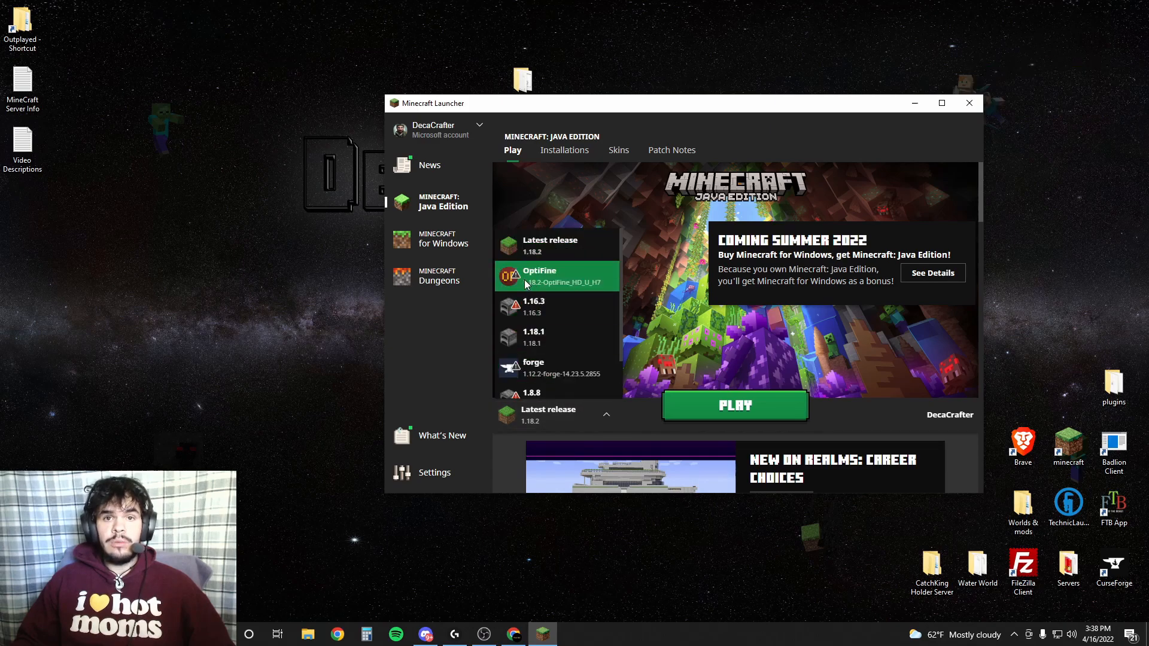
pyautogui.click(555, 277)
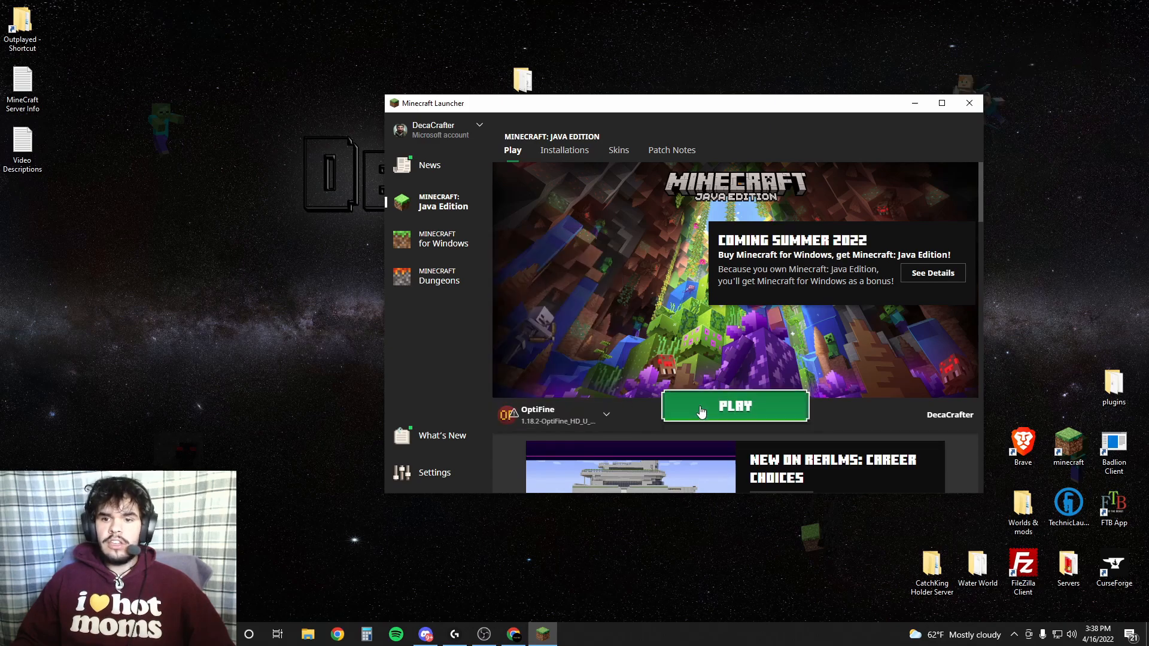
# Launch OptiFine 1.18.2, accepting the modded-installation risk warning
pyautogui.click(735, 406)
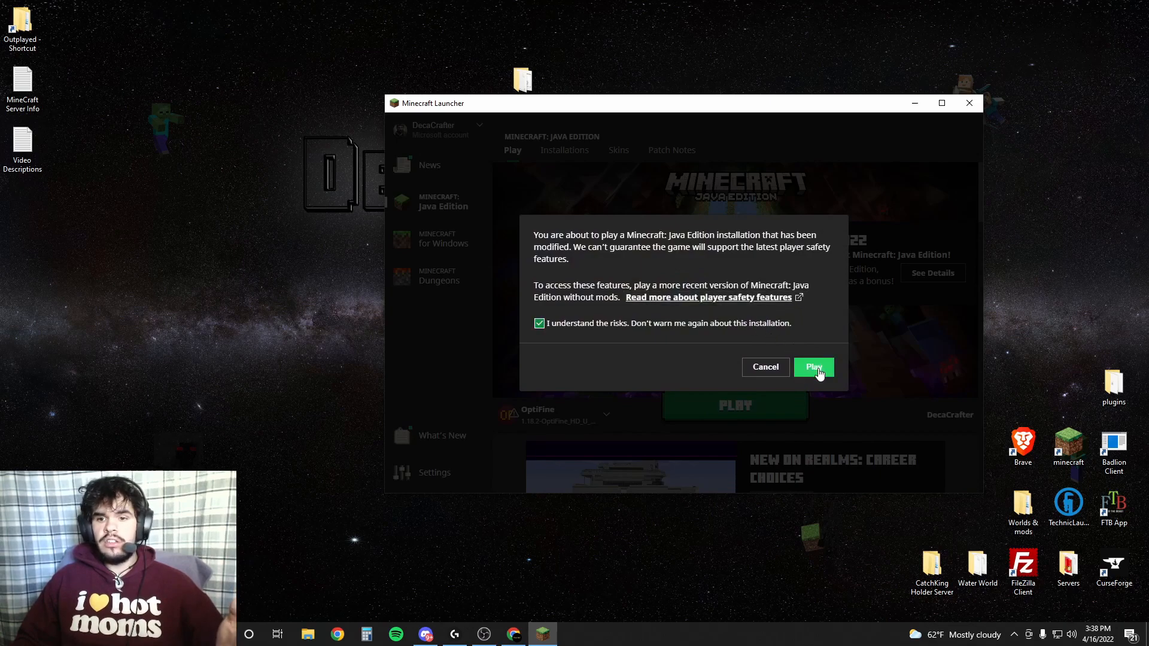
pyautogui.click(813, 367)
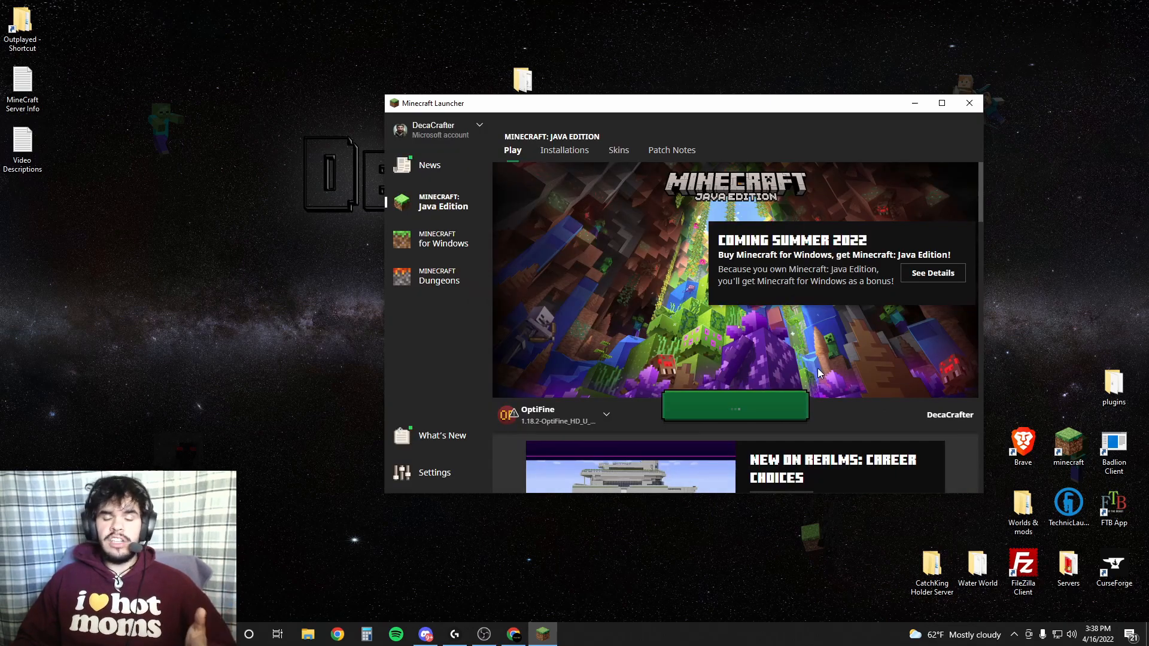
pyautogui.click(735, 405)
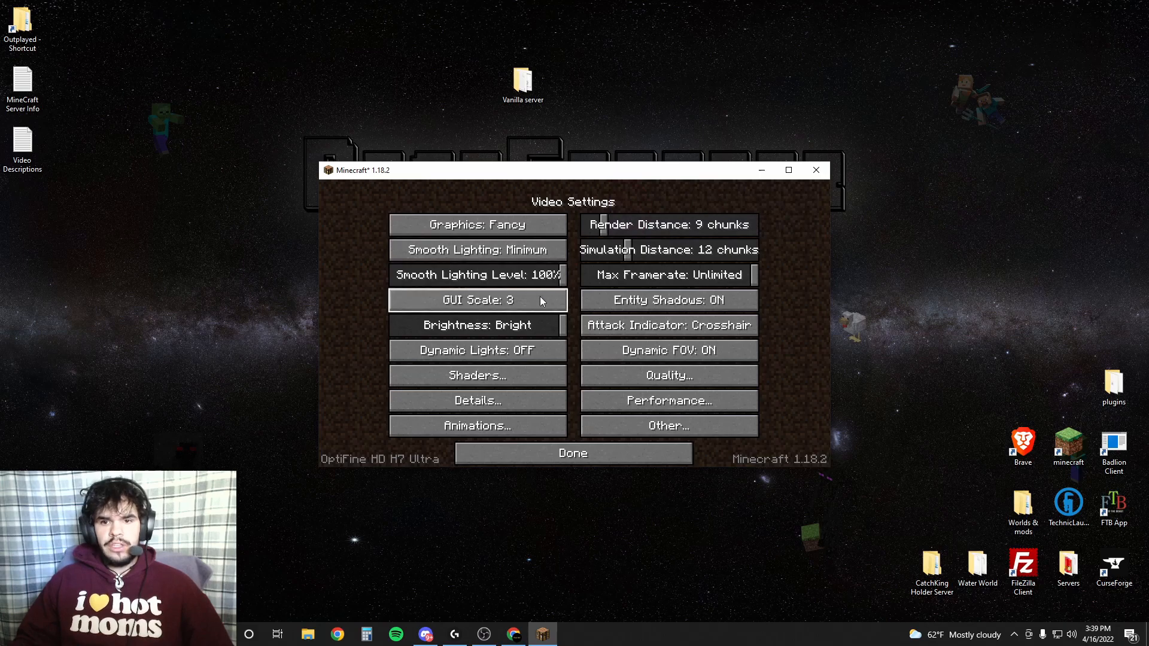
pyautogui.moveTo(462, 337)
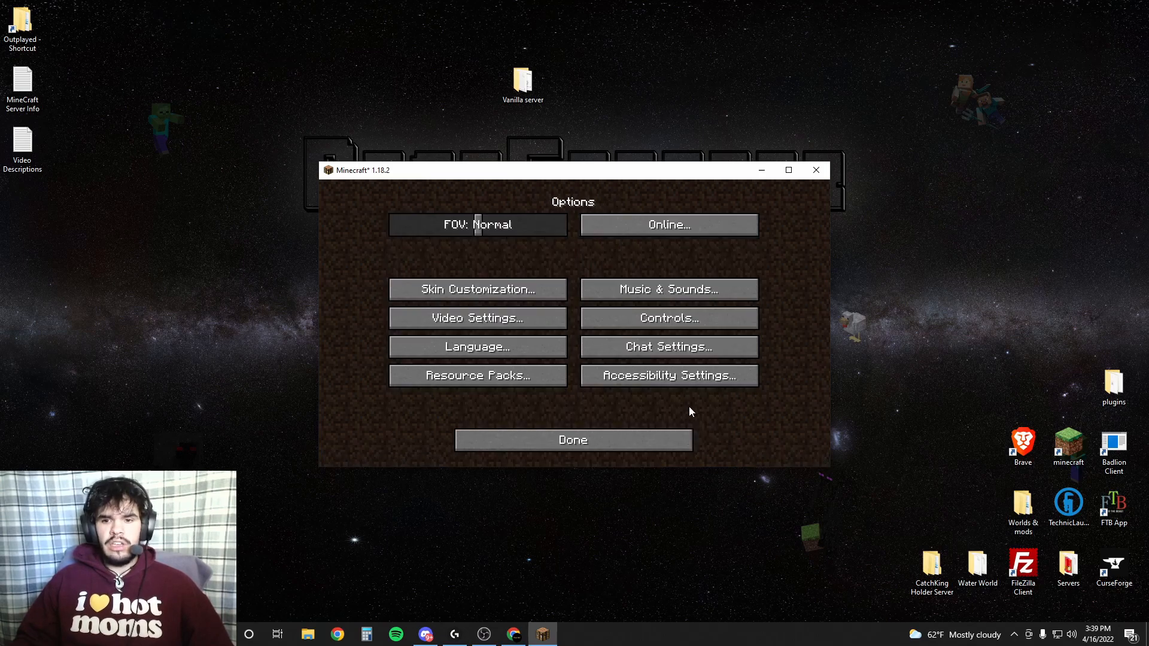
# Close the OptiFine Video Settings with Done to return to the Minecraft title screen
pyautogui.click(573, 440)
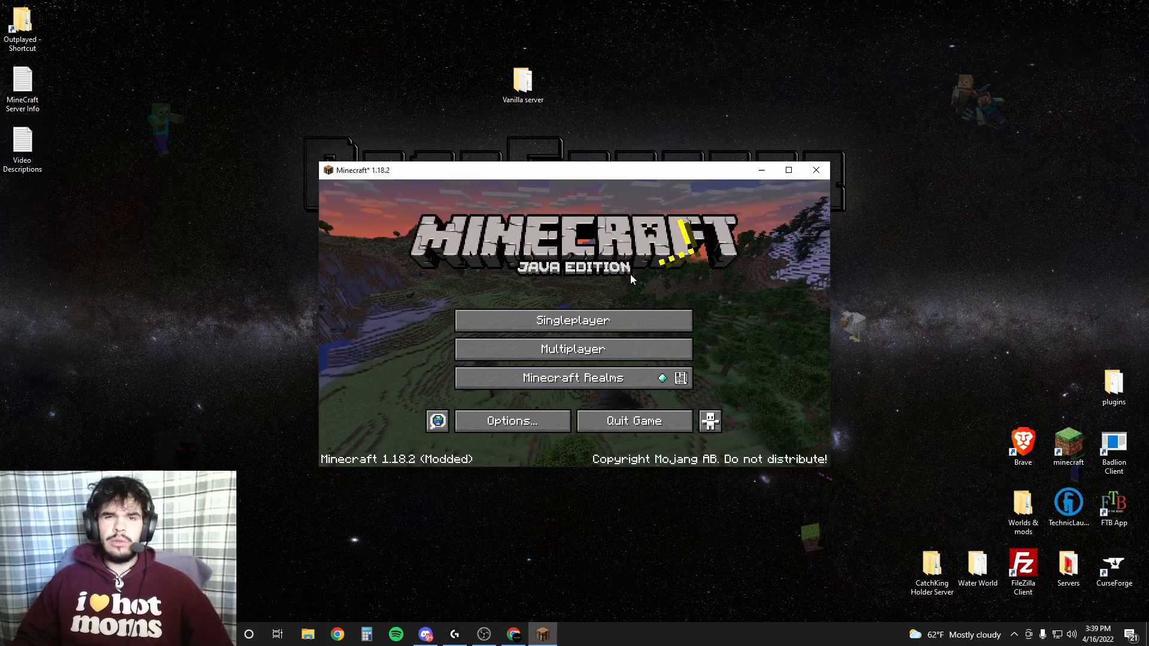